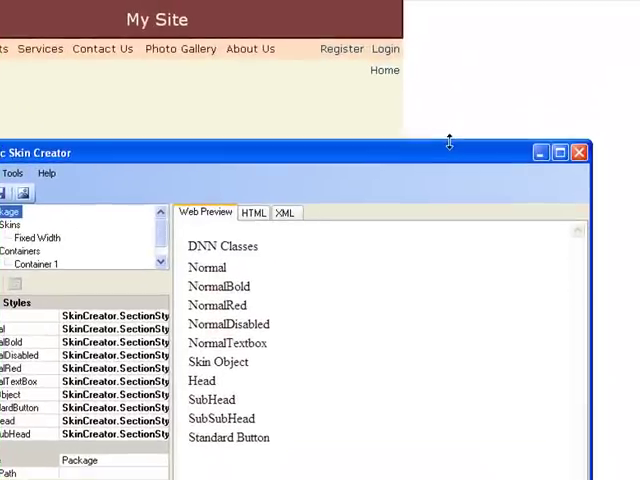
mouse_move(425, 159)
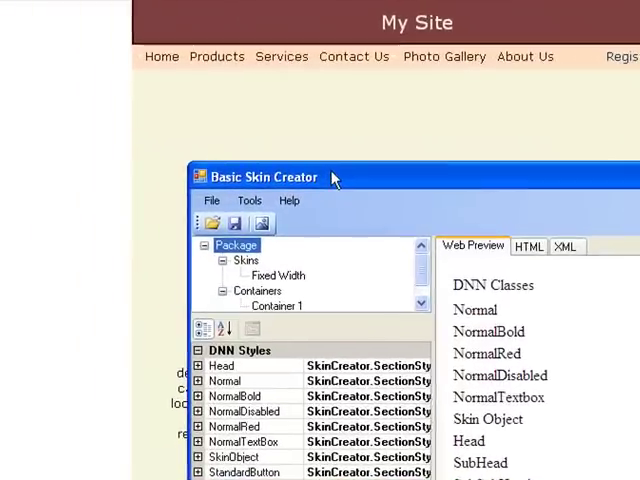
Step: Load the Fixed Width skin from the Skins package tree
left_click(277, 275)
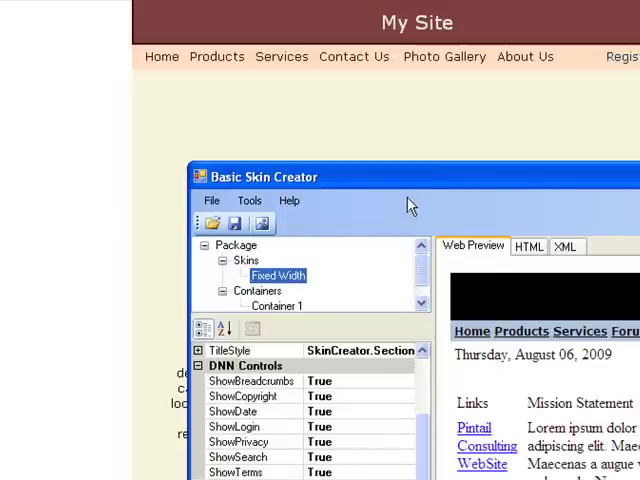
mouse_move(423, 183)
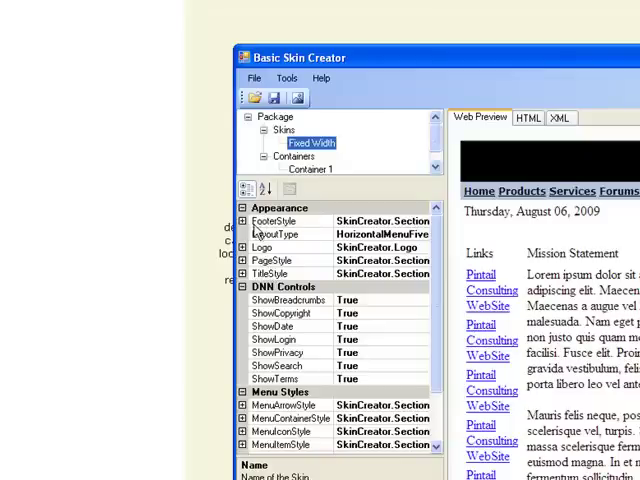
Step: Set FooterStyle BackColor to Gold, replacing LightSteelBlue
left_click(385, 234)
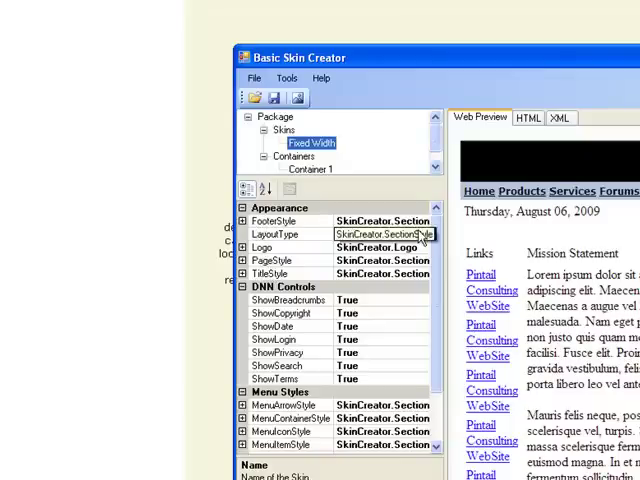
scroll("down", 3)
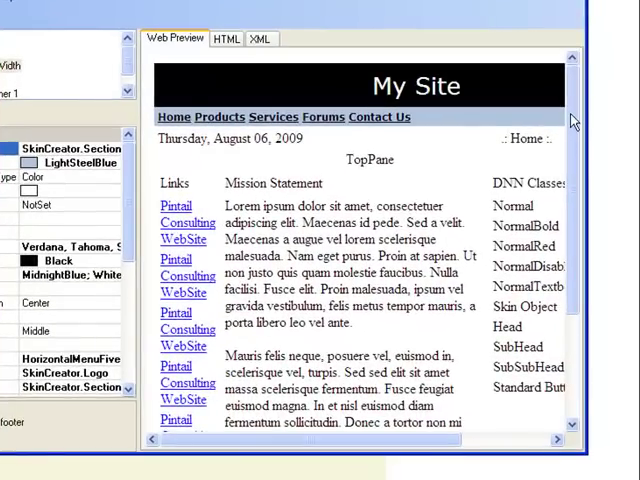
scroll("down", 3)
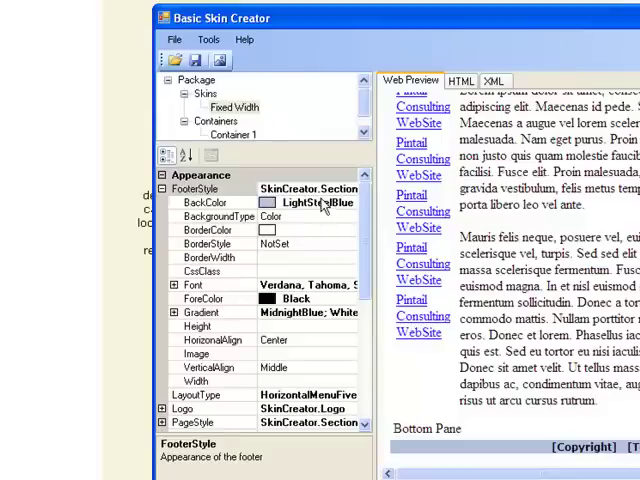
left_click(216, 203)
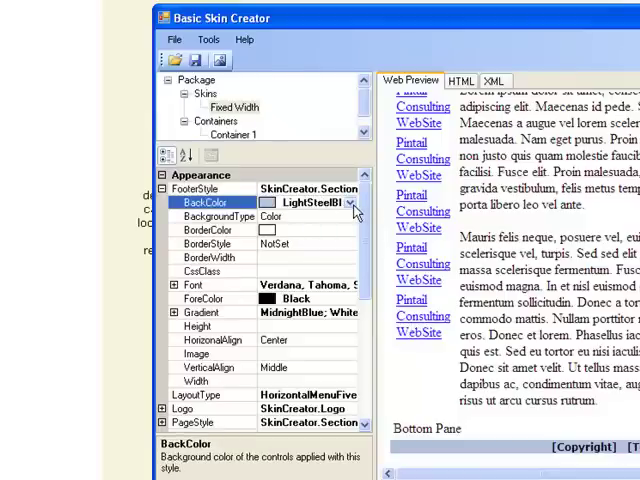
left_click(356, 203)
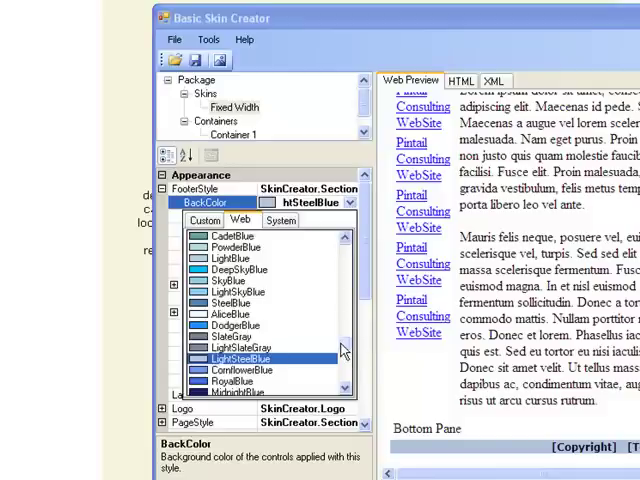
scroll("down", 3)
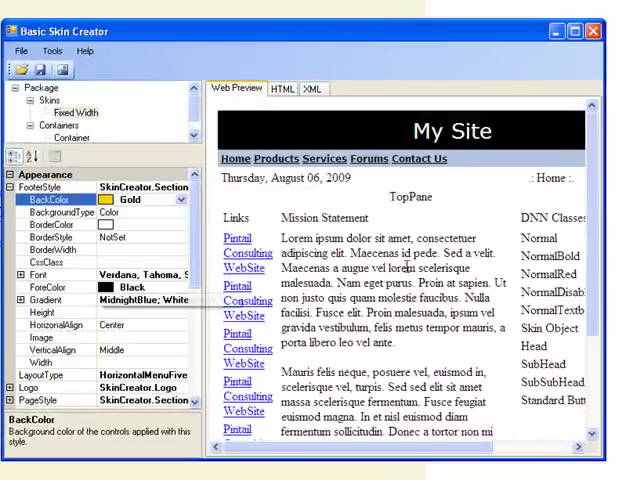
scroll("down", 3)
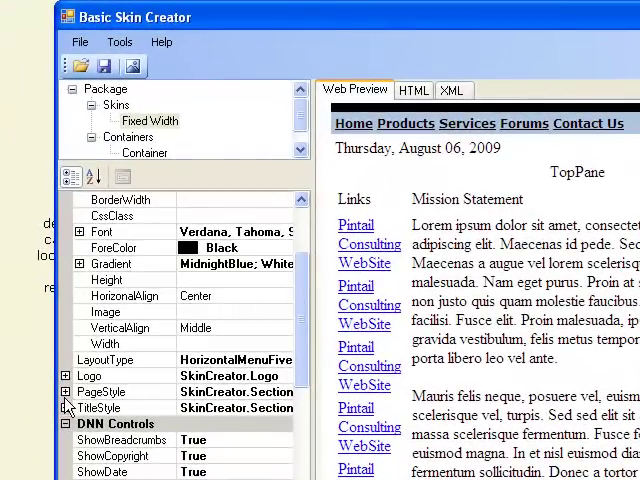
Step: Set the PageStyle BackColor to Cornsilk
left_click(68, 391)
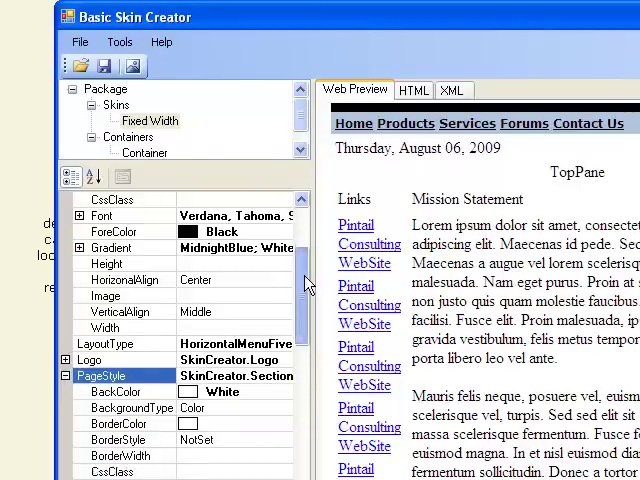
scroll("down", 3)
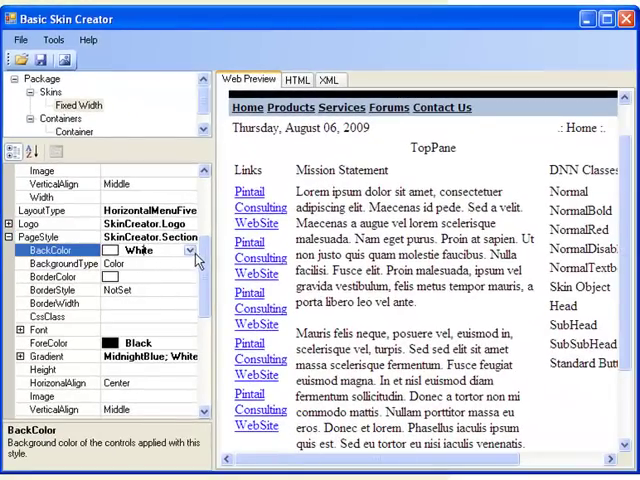
left_click(192, 250)
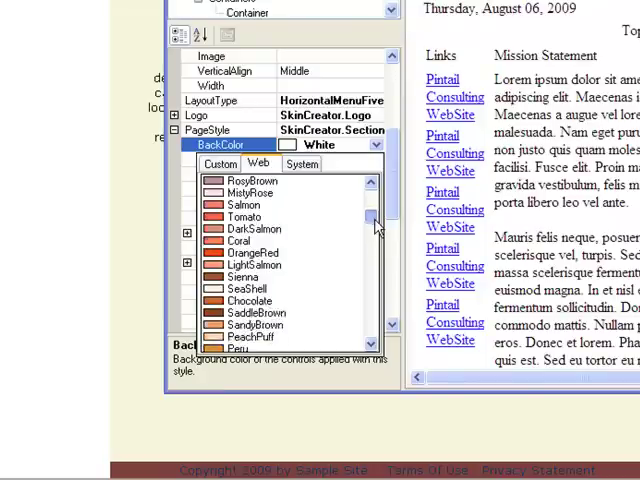
scroll("down", 3)
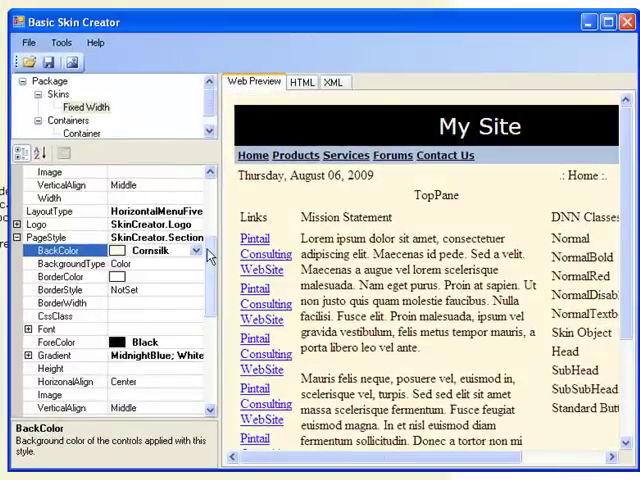
Step: Set the page BorderColor to Black and open the BorderStyle choices
left_click(60, 276)
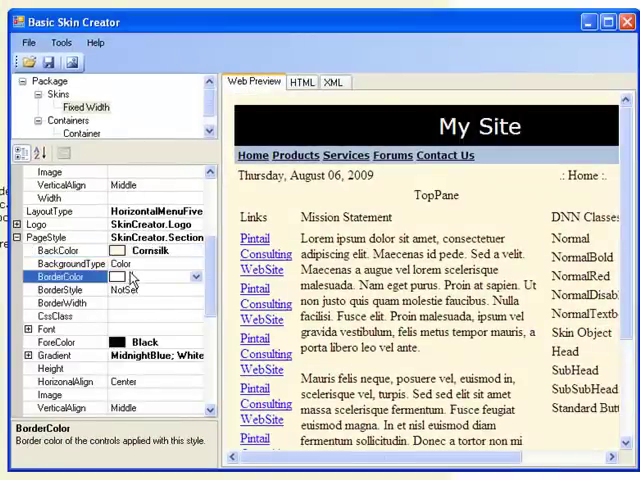
left_click(197, 276)
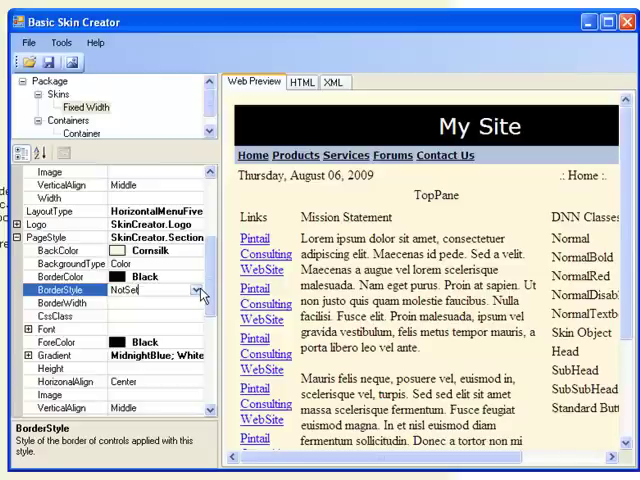
left_click(197, 289)
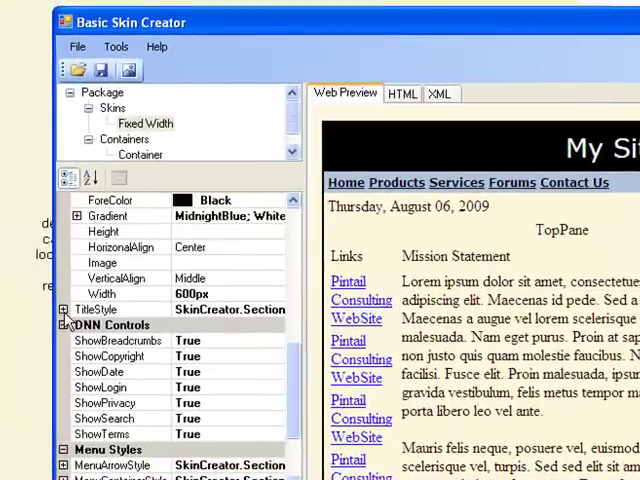
Step: Change TitleStyle BackColor from Black to Purple, then collapse TitleStyle
left_click(64, 309)
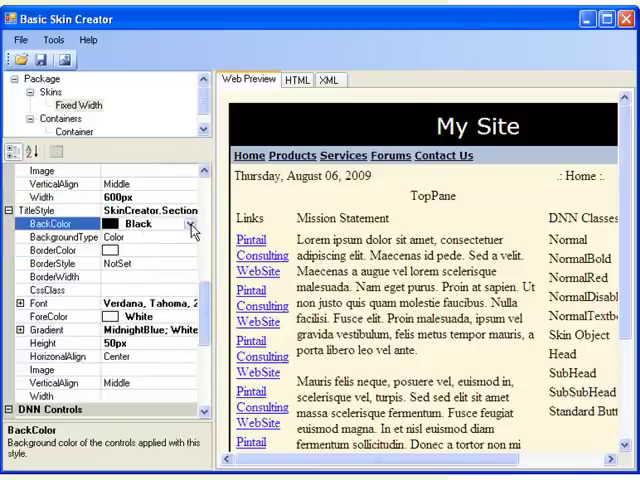
left_click(189, 222)
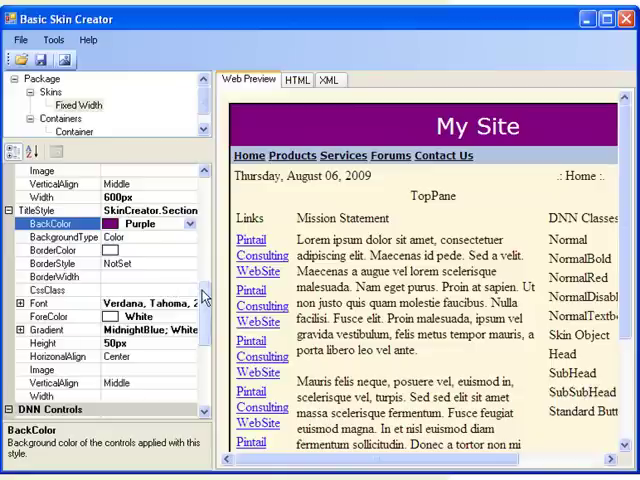
scroll("down", 3)
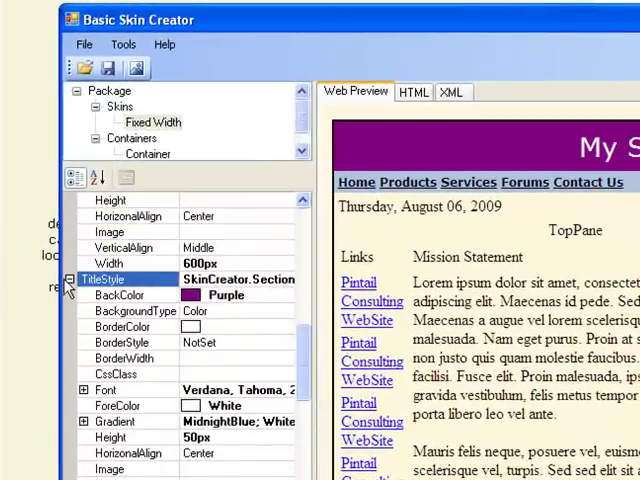
left_click(70, 278)
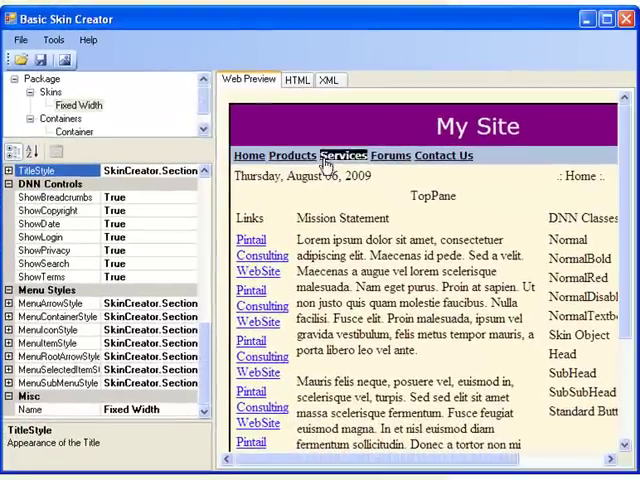
mouse_move(405, 172)
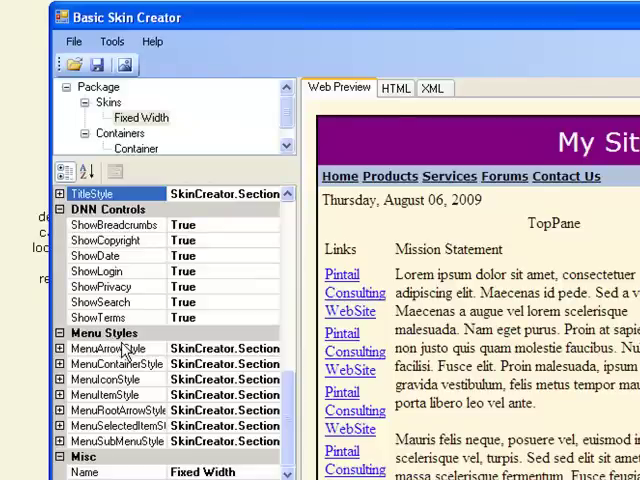
left_click(115, 363)
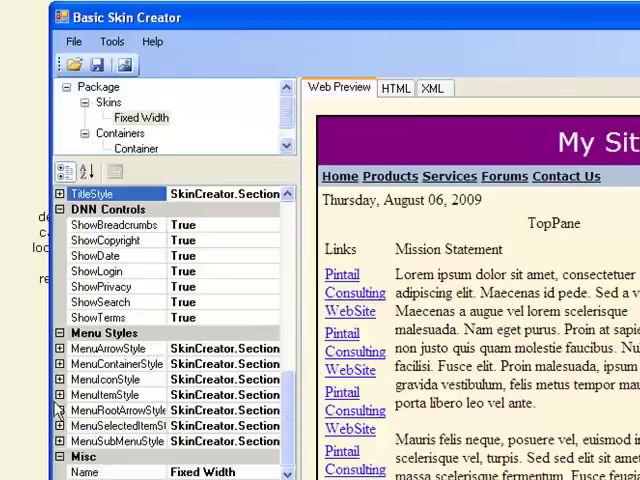
Step: Set the MenuItemStyle BackColor to Gold from the Web colour list
left_click(55, 394)
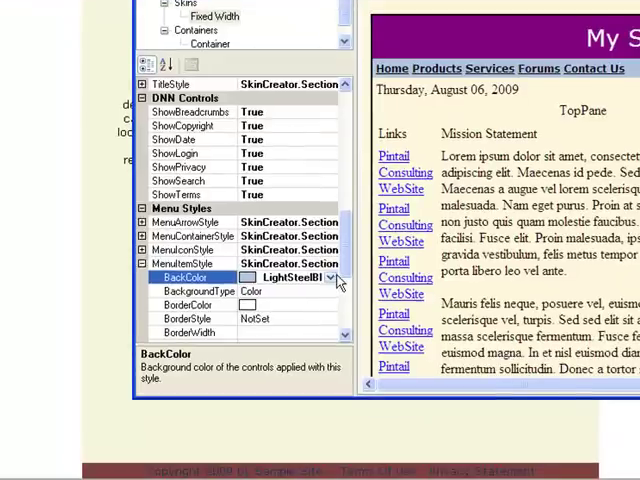
left_click(333, 277)
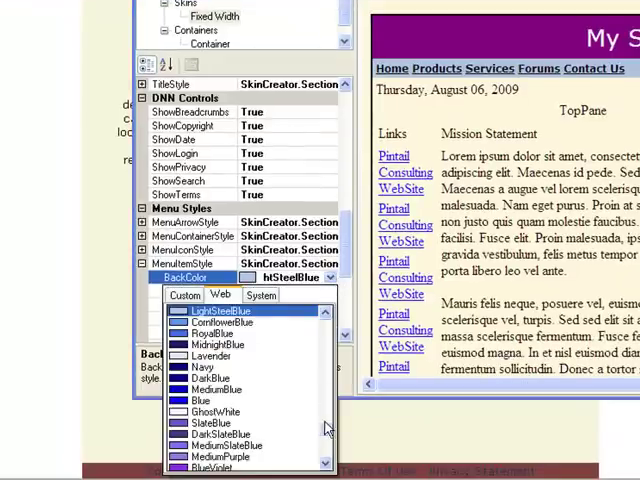
scroll("down", 3)
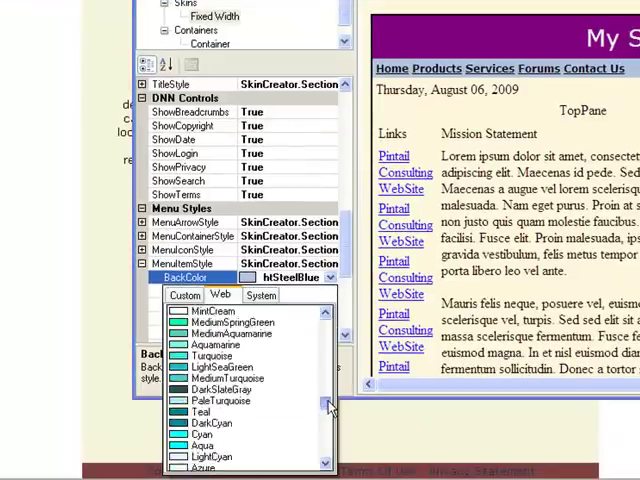
scroll("down", 3)
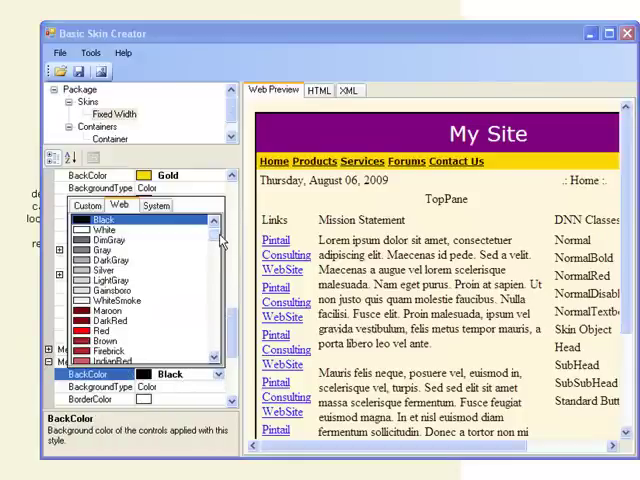
scroll("down", 3)
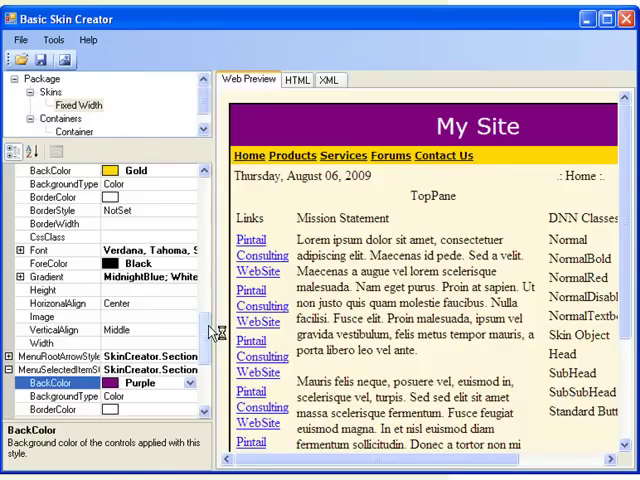
scroll("down", 3)
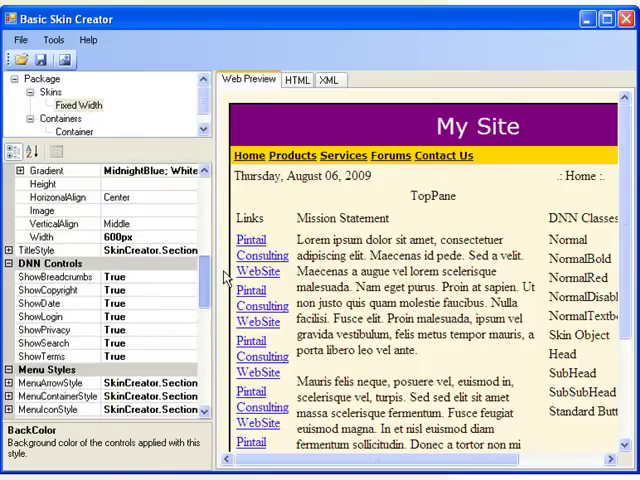